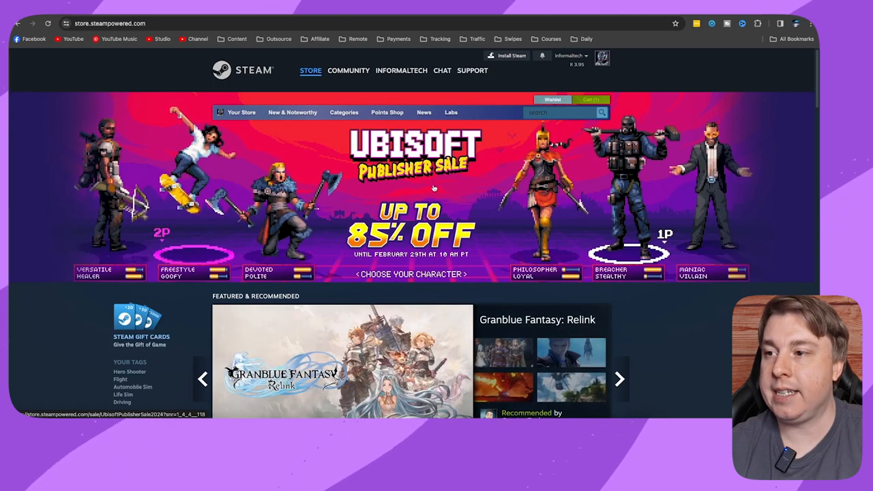
Browse the store deals and open the Parkitect store page
left_click(311, 71)
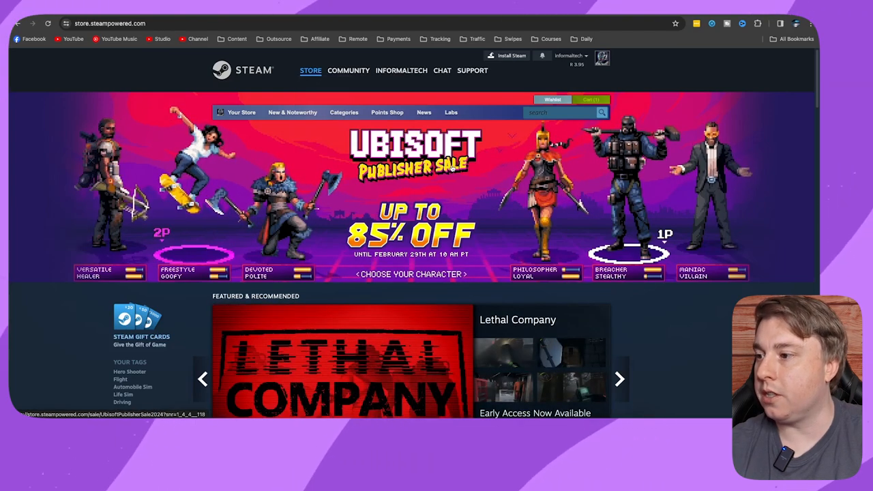
scroll("down", 3)
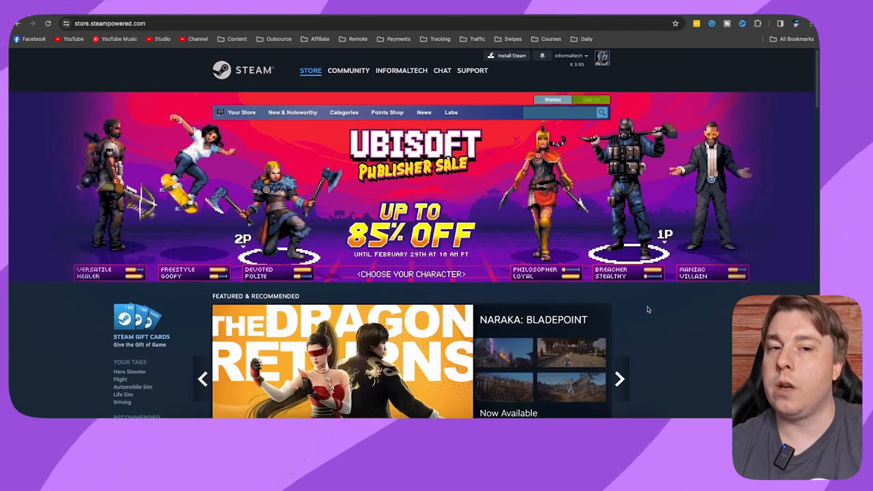
scroll("down", 3)
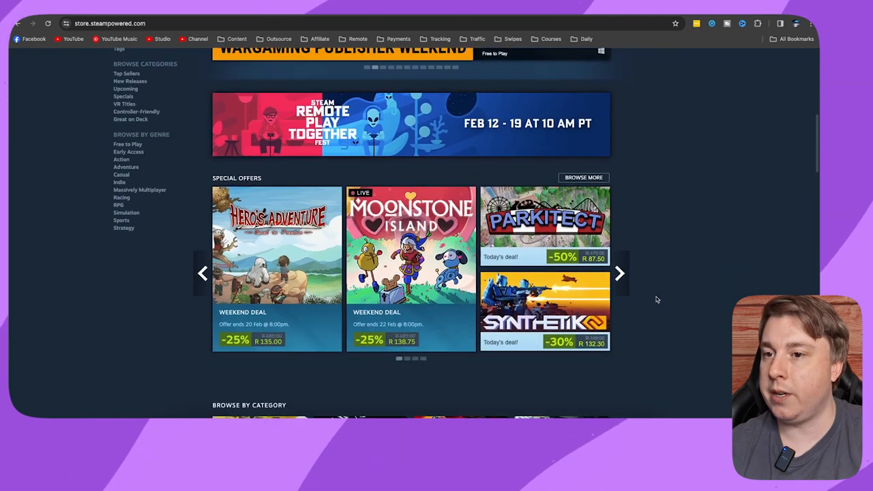
mouse_move(663, 292)
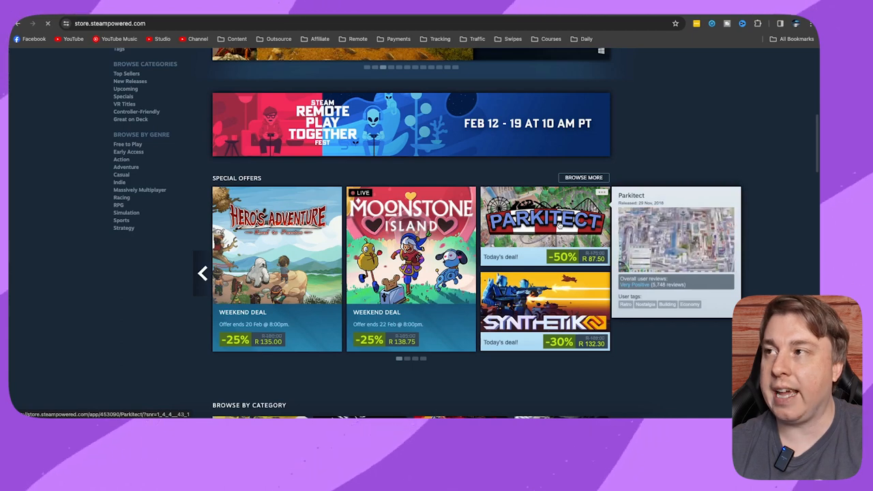
left_click(545, 219)
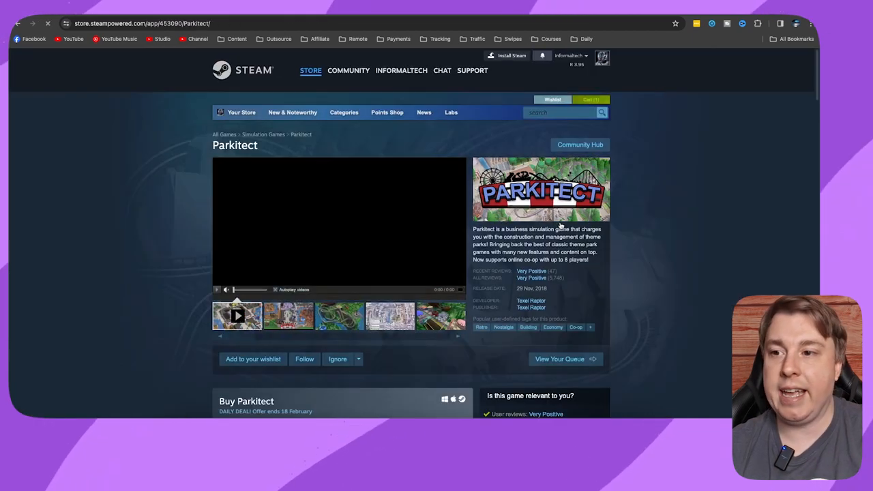
Add Parkitect to the cart, joining EA SPORTS FC 24 for a total of R 1 187.45
scroll("down", 3)
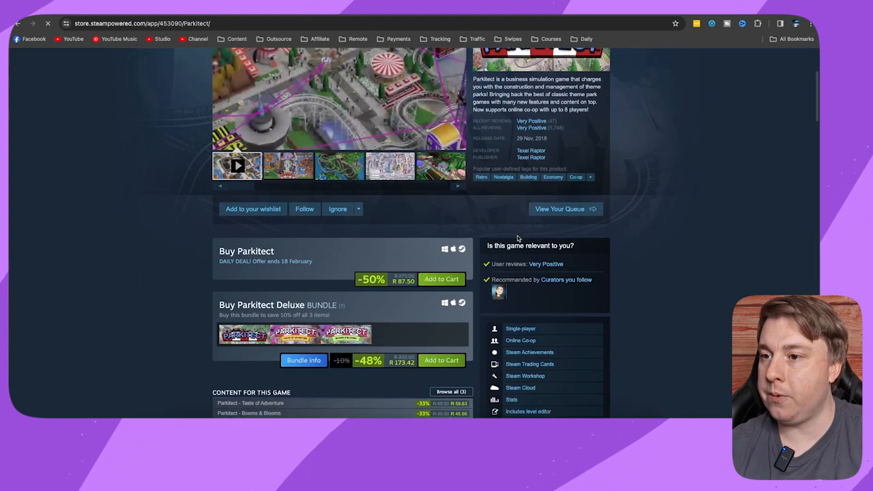
scroll("down", 3)
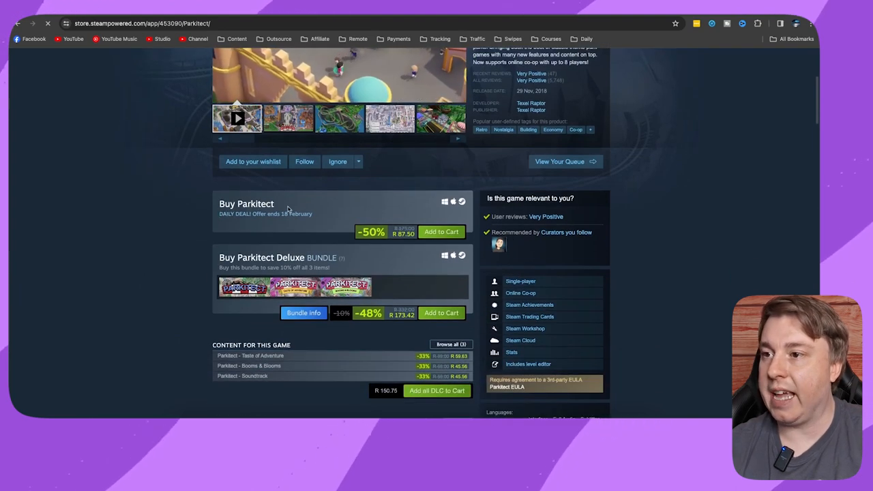
left_click(442, 232)
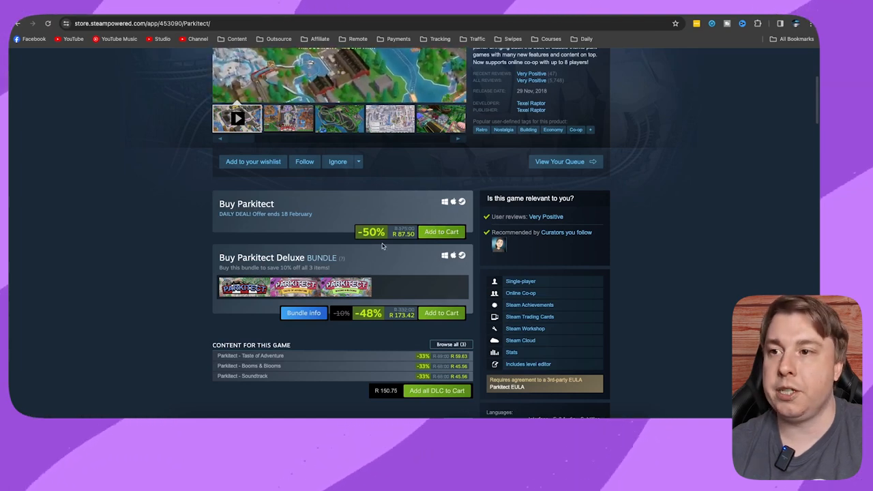
left_click(442, 232)
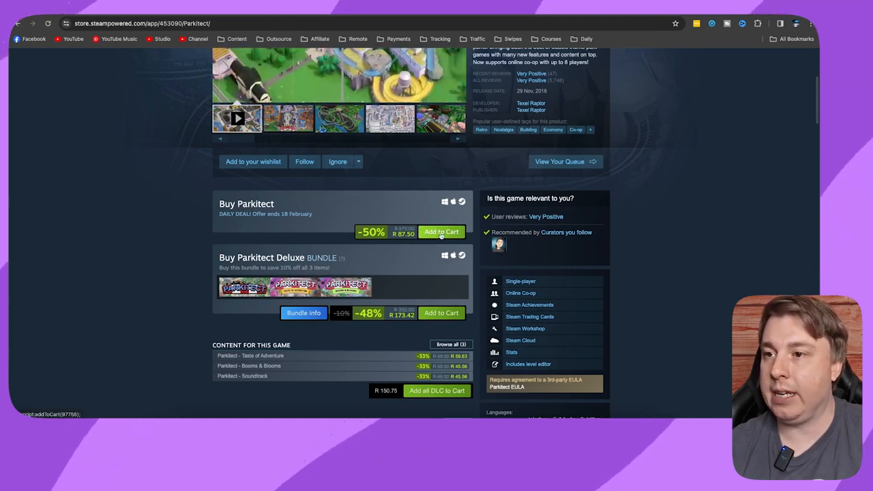
left_click(443, 232)
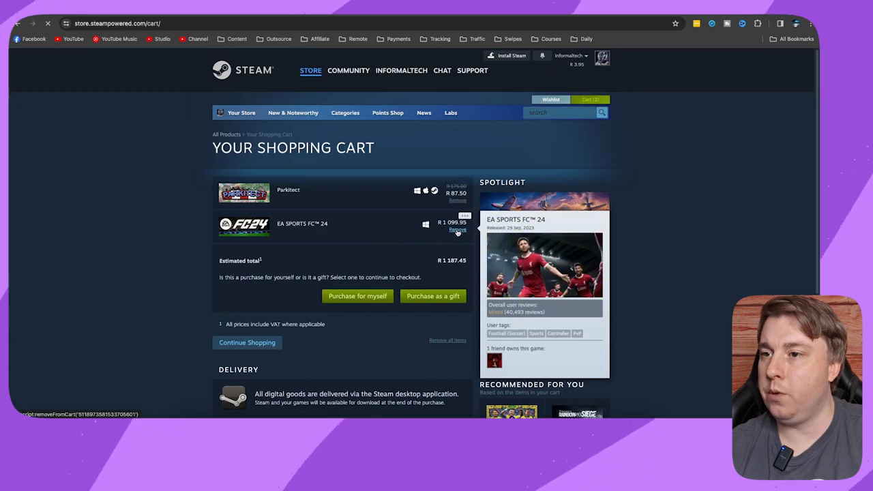
Remove EA SPORTS FC 24, leaving Parkitect at R 87.50, and start checkout as Purchase for myself
left_click(457, 229)
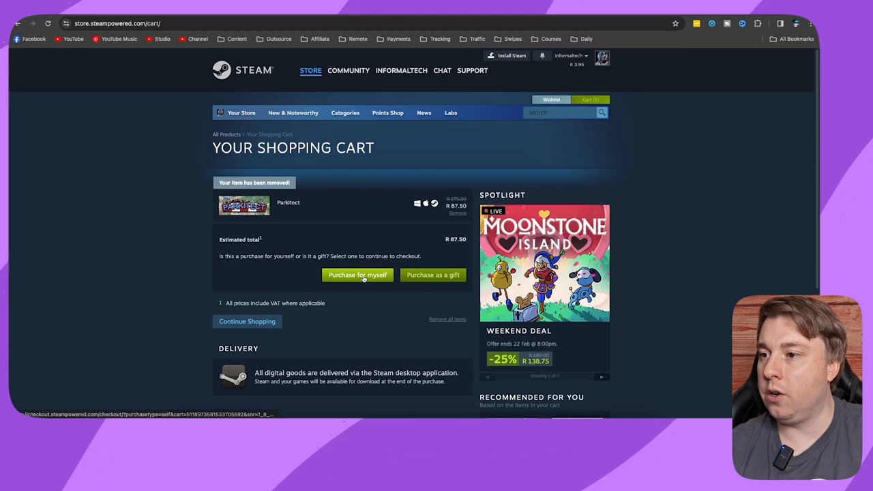
left_click(358, 276)
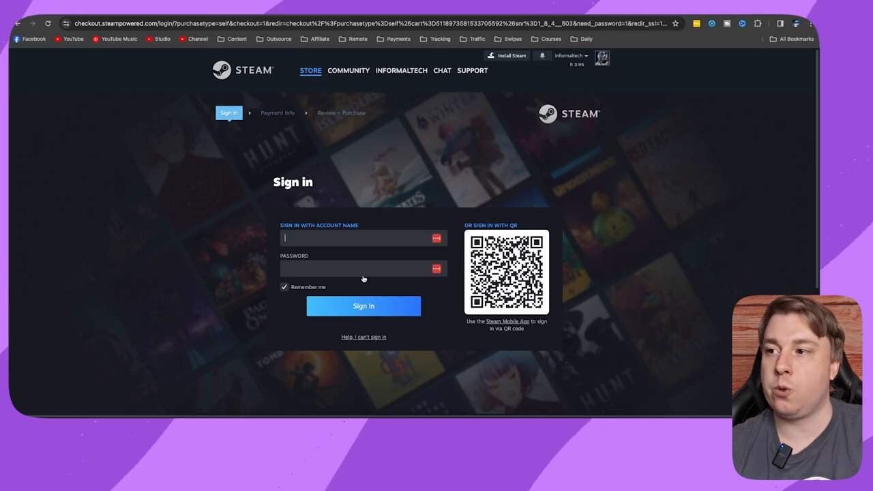
left_click(363, 305)
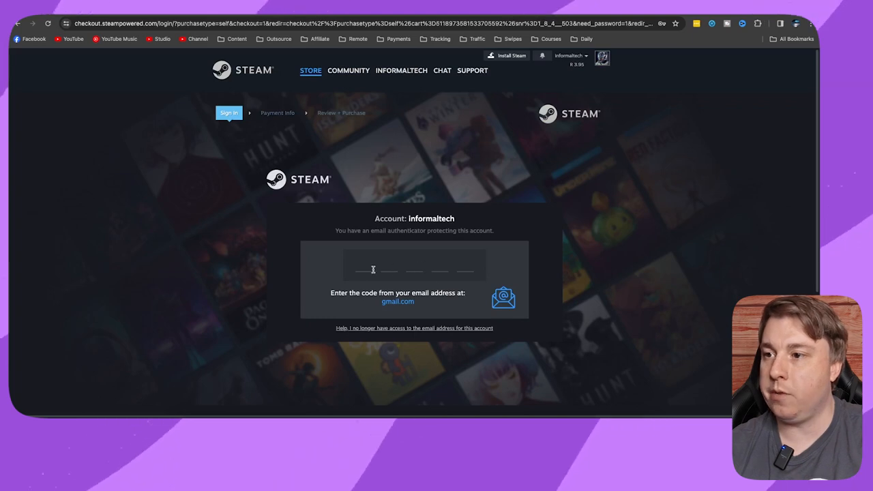
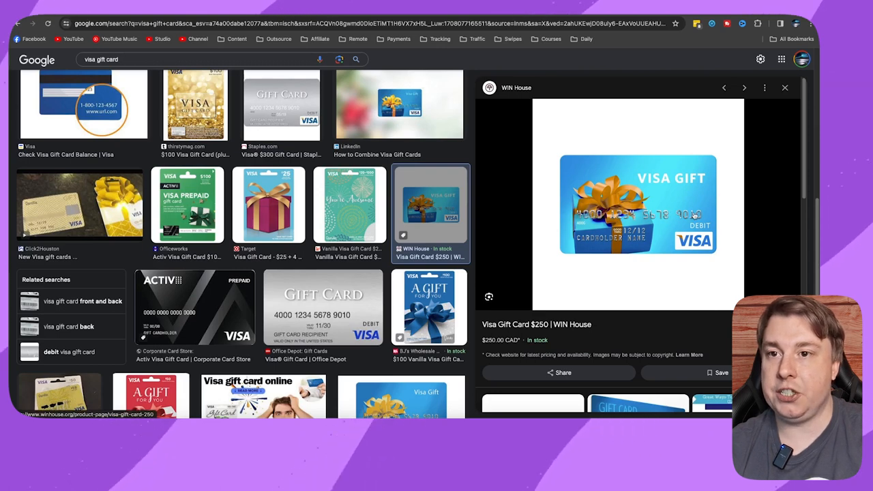
mouse_move(589, 240)
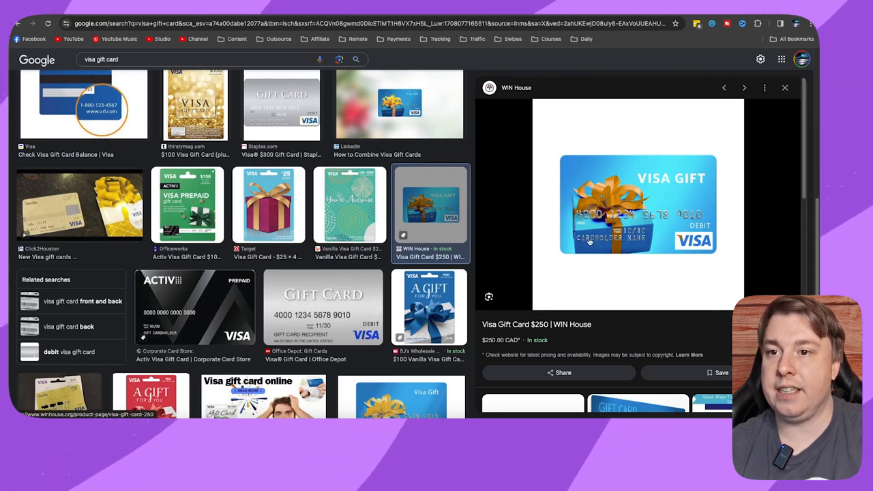
mouse_move(654, 243)
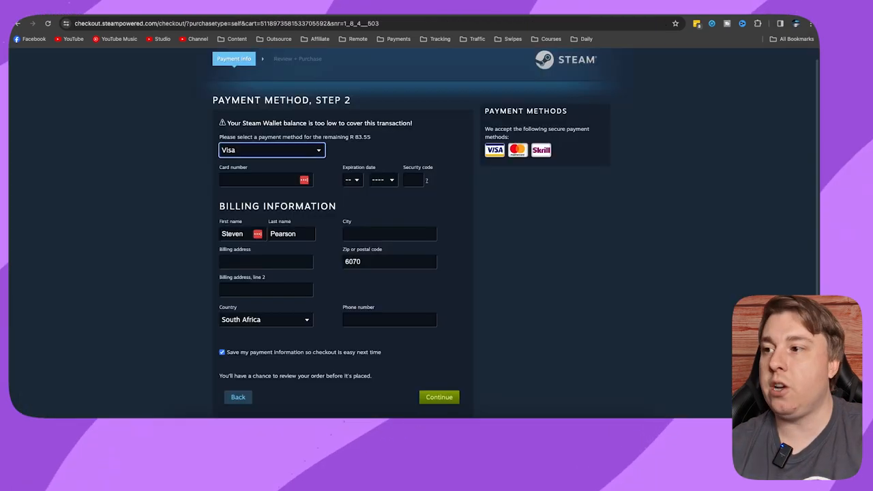
mouse_move(377, 204)
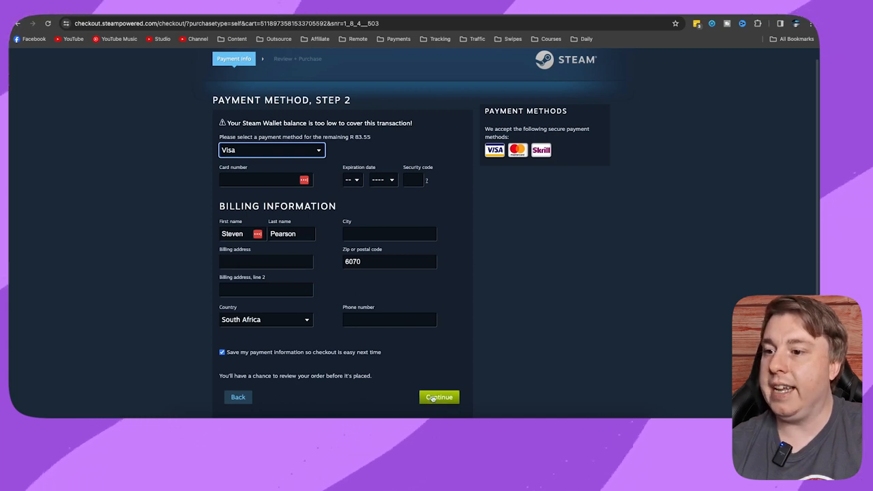
mouse_move(459, 337)
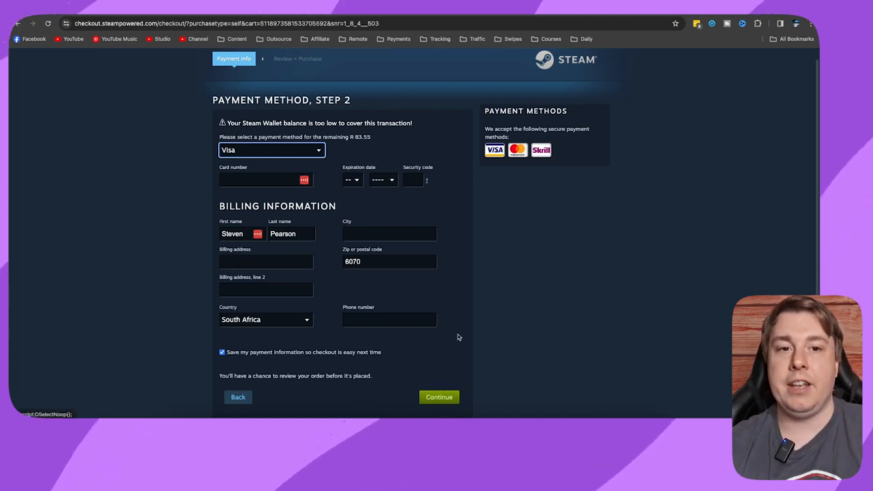